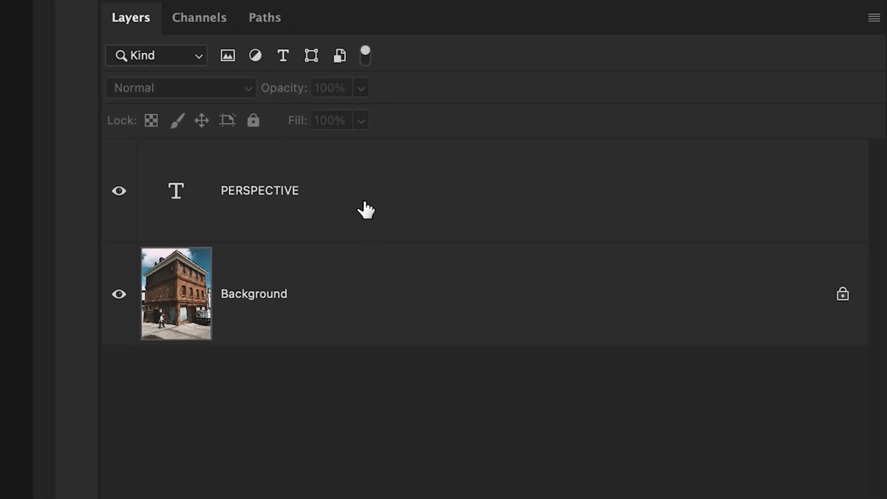
Step: Load the PERSPECTIVE text layer's letter outlines as a selection
left_click(259, 190)
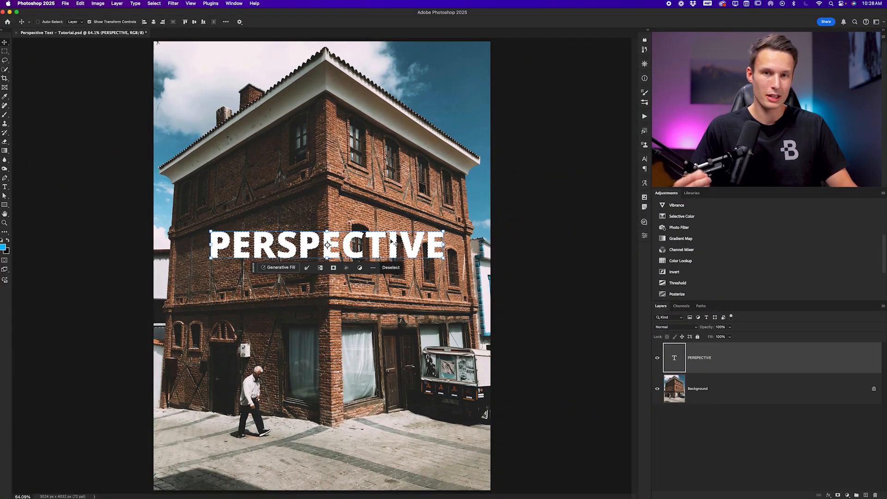
Step: Copy the selected letters and add an empty Layer 1 above the text layer
key("cmd+c")
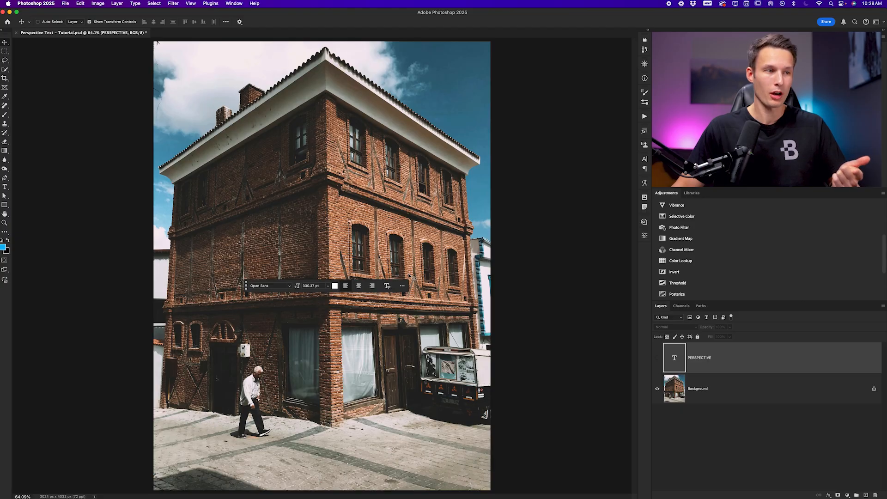
left_click(826, 489)
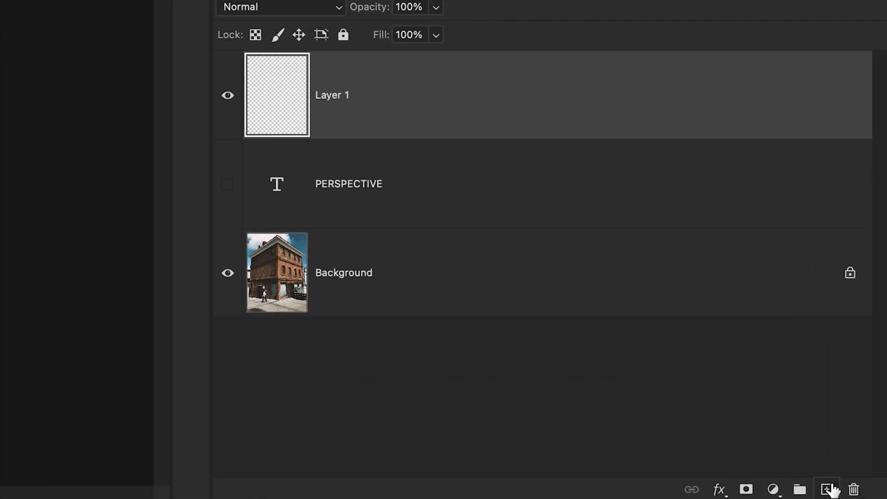
mouse_move(330, 113)
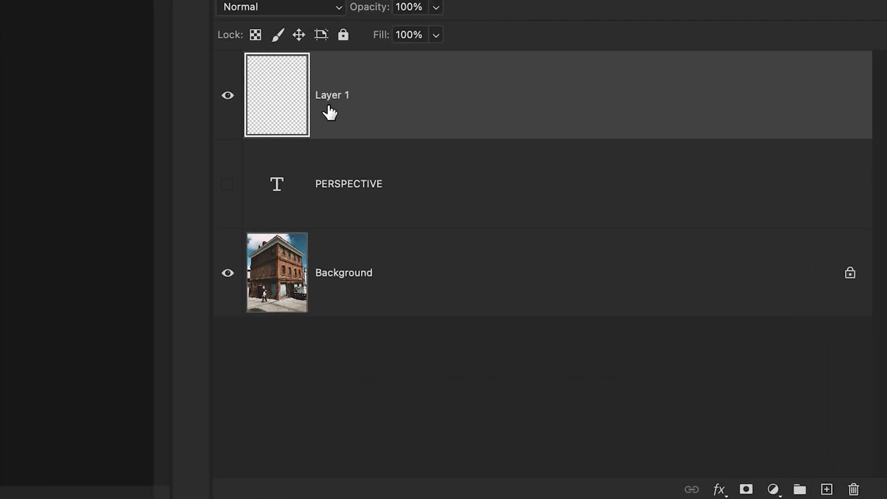
left_click(401, 6)
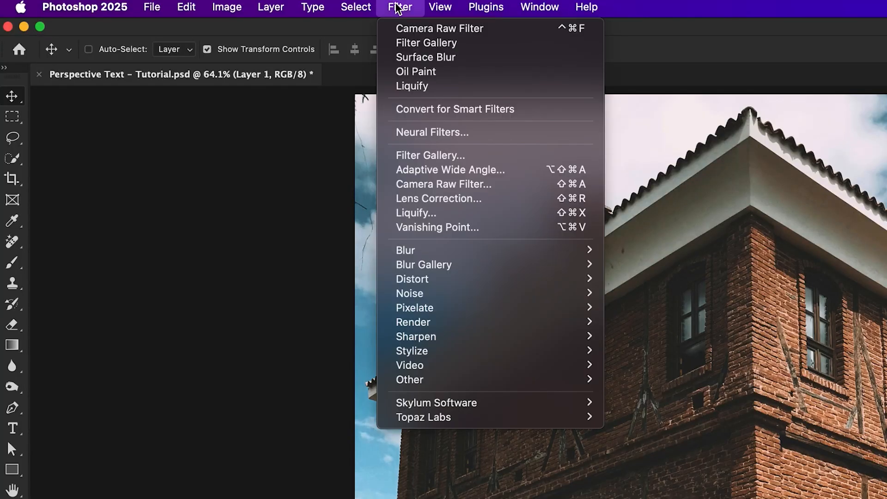
Step: Open Filter > Vanishing Point on Layer 1 over the building photo
left_click(437, 227)
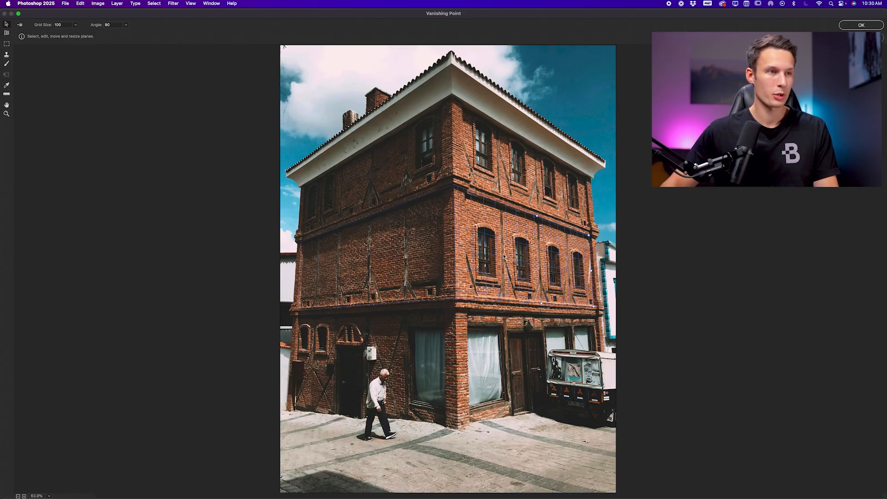
Step: Paste the PERSPECTIVE letters onto the wall planes and confirm the wrap
key("cmd+v")
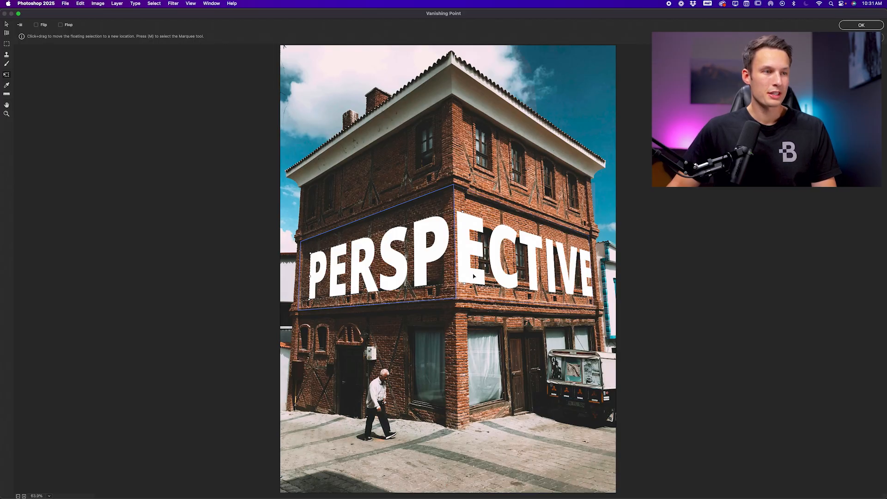
left_click(860, 25)
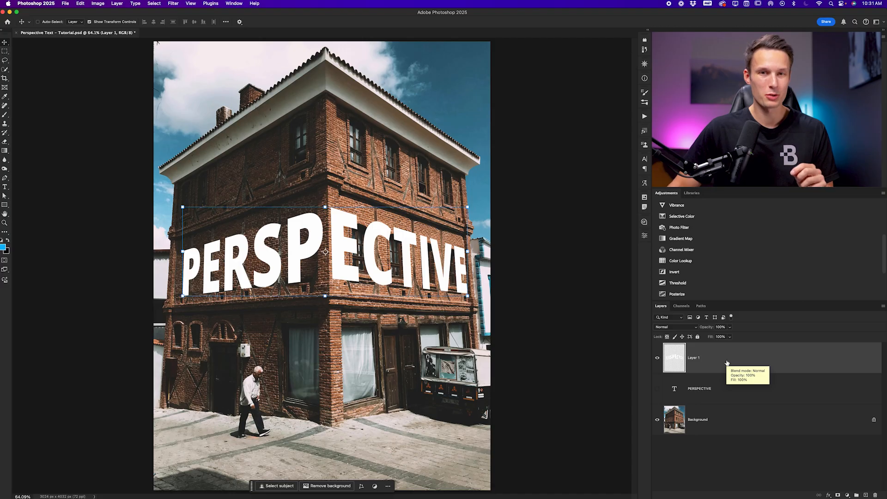
Step: Open the Layer Style blending options for Layer 1
double_click(694, 357)
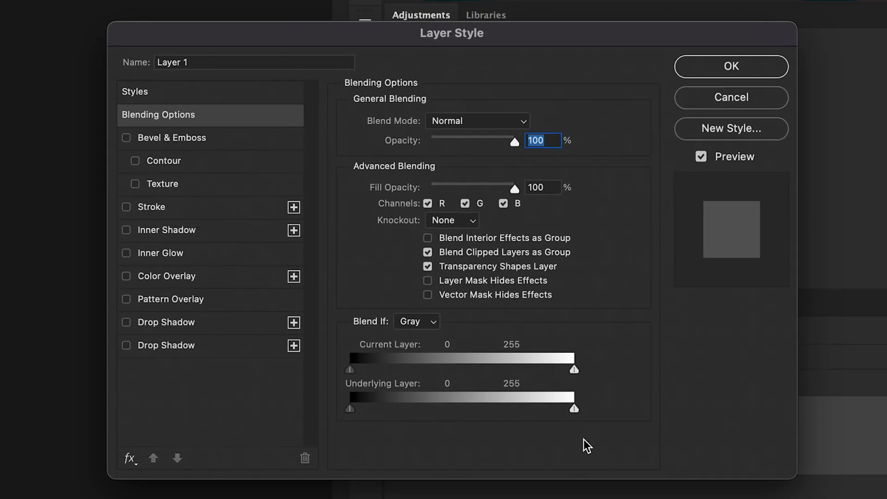
mouse_move(199, 119)
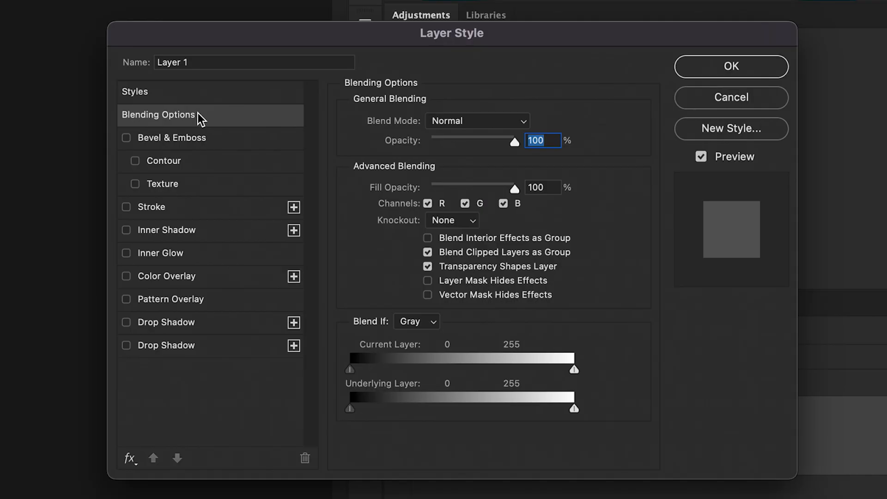
mouse_move(396, 394)
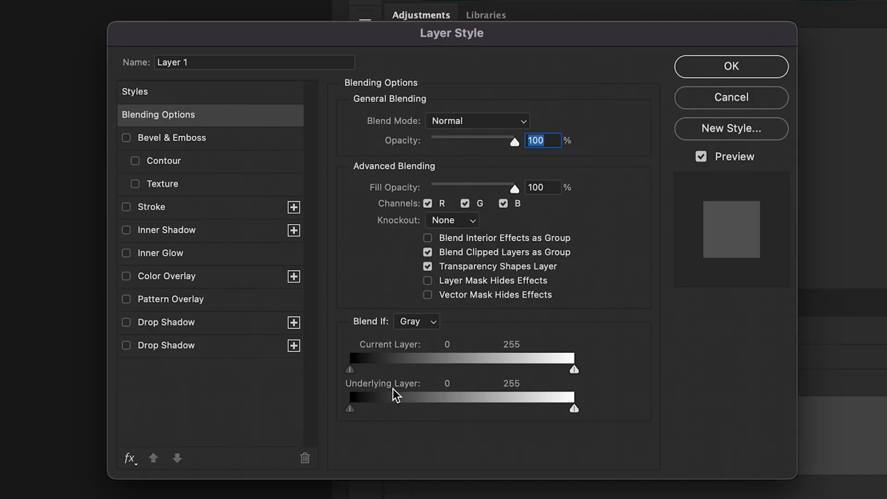
mouse_move(358, 406)
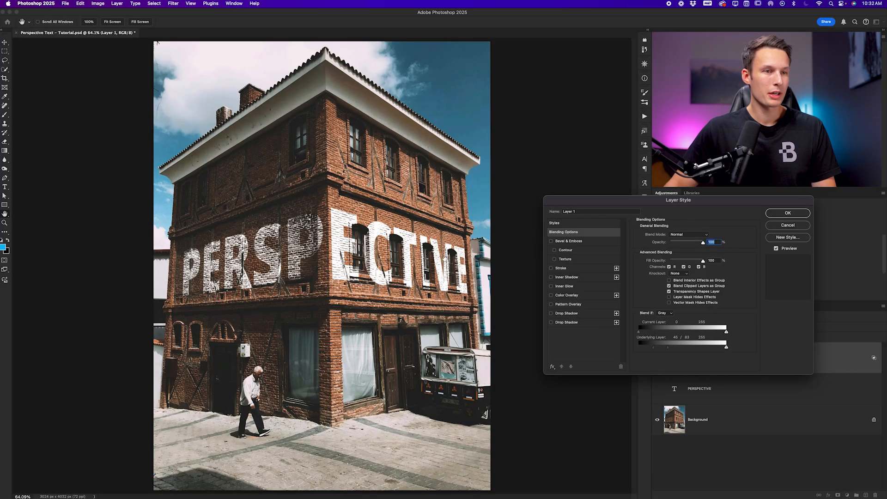
Step: Apply Underlying Layer Blend If black split at about 45/83
left_click(787, 213)
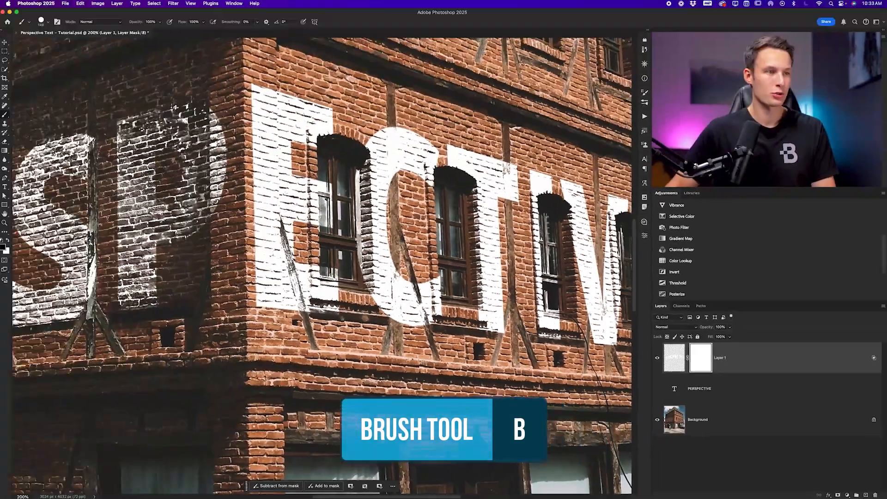
Step: Paint black into Layer 1's mask to hide lettering over a beam
left_click(50, 23)
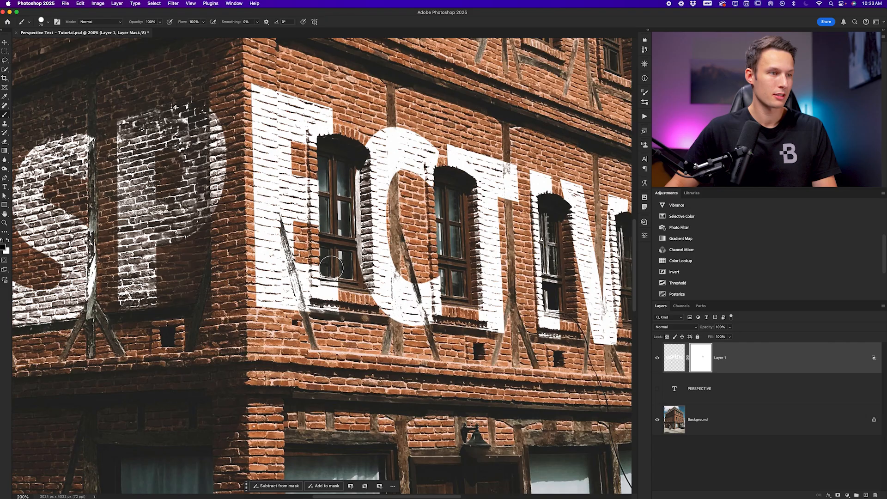
mouse_move(334, 275)
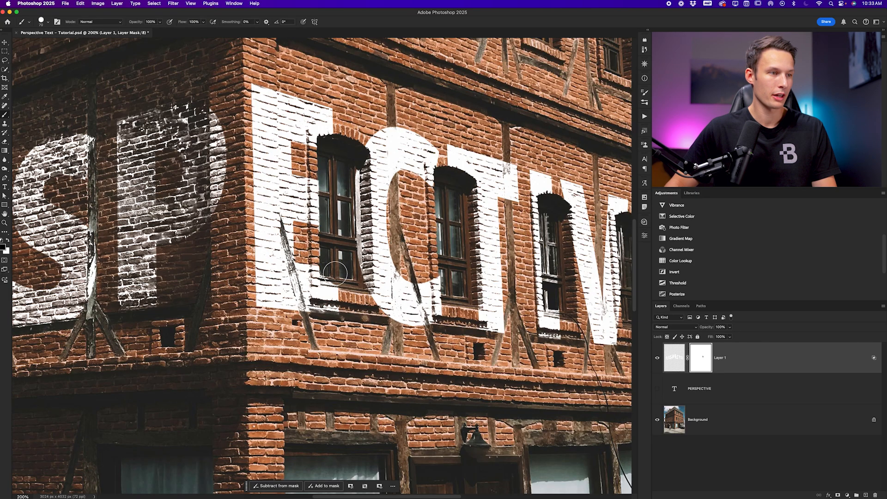